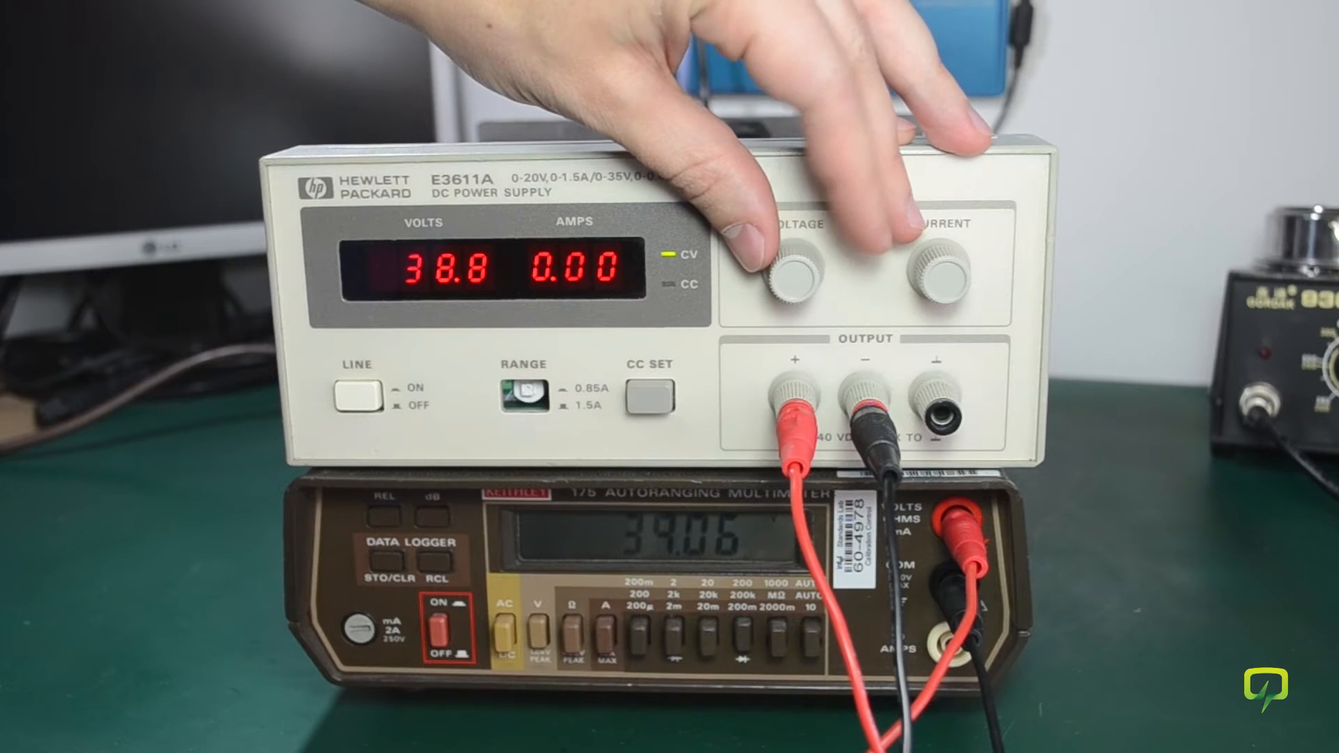
pyautogui.moveTo(808, 273); pyautogui.dragTo(785, 282)
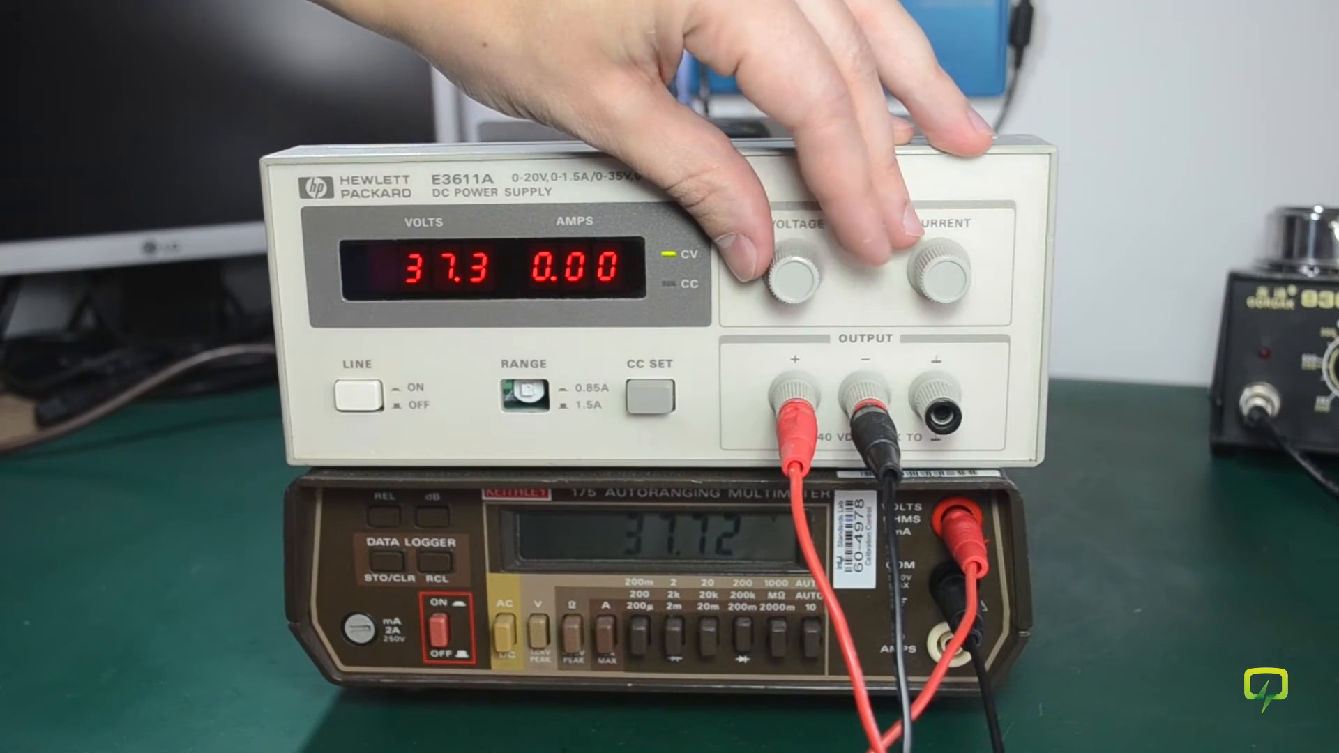
pyautogui.moveTo(798, 274); pyautogui.dragTo(794, 290)
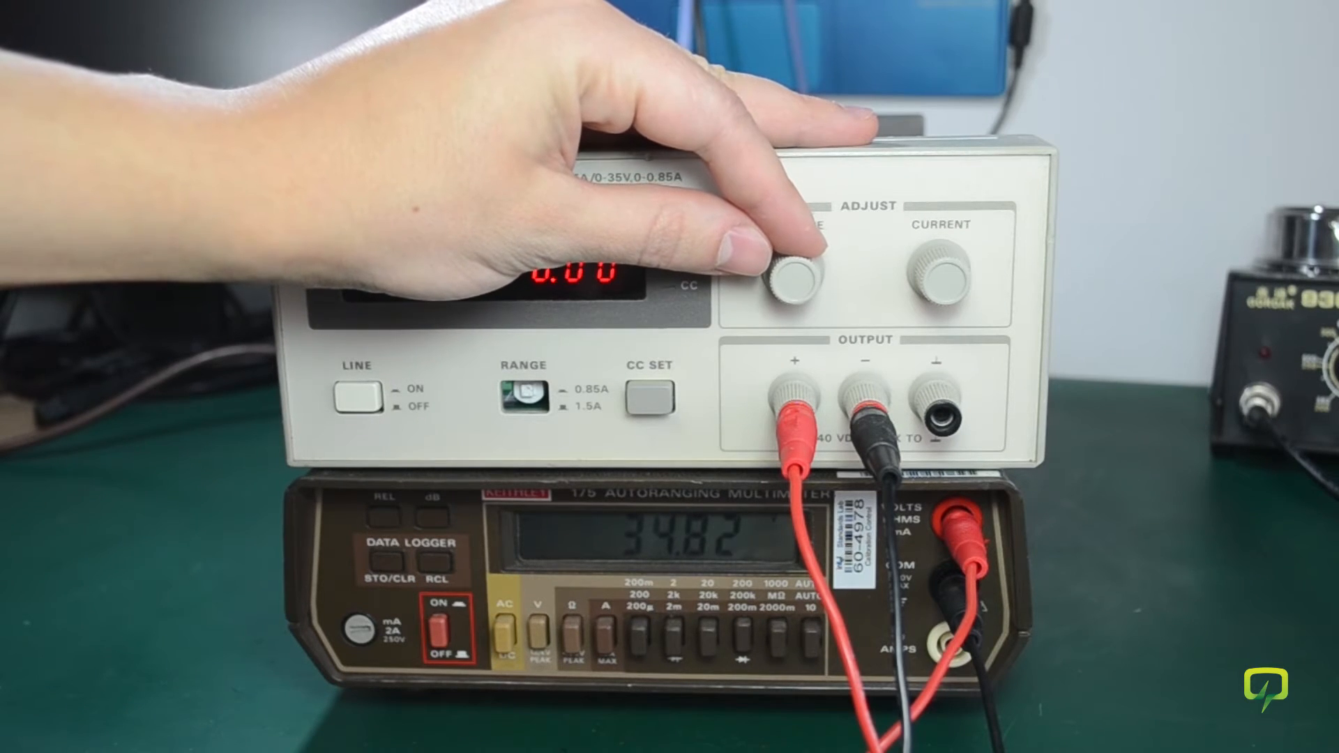
pyautogui.moveTo(794, 274); pyautogui.dragTo(808, 260)
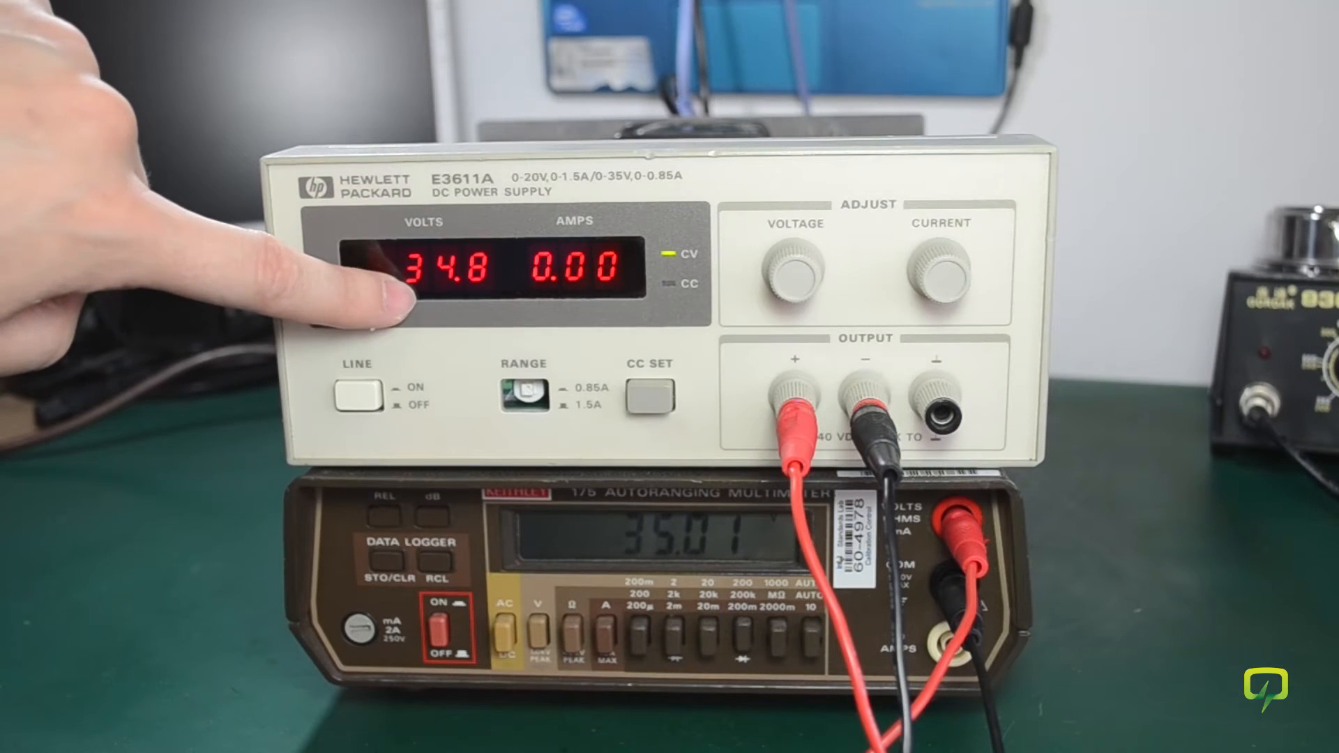
pyautogui.moveTo(401, 282)
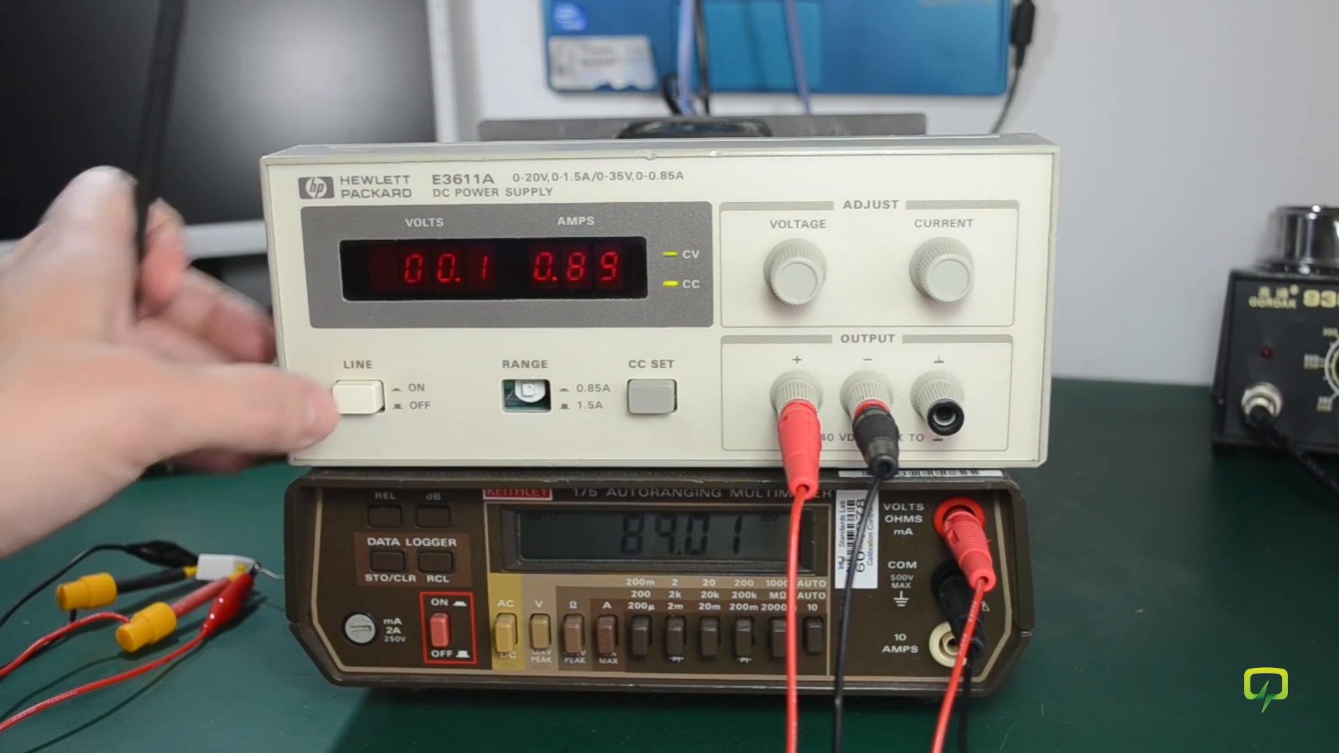
pyautogui.click(354, 395)
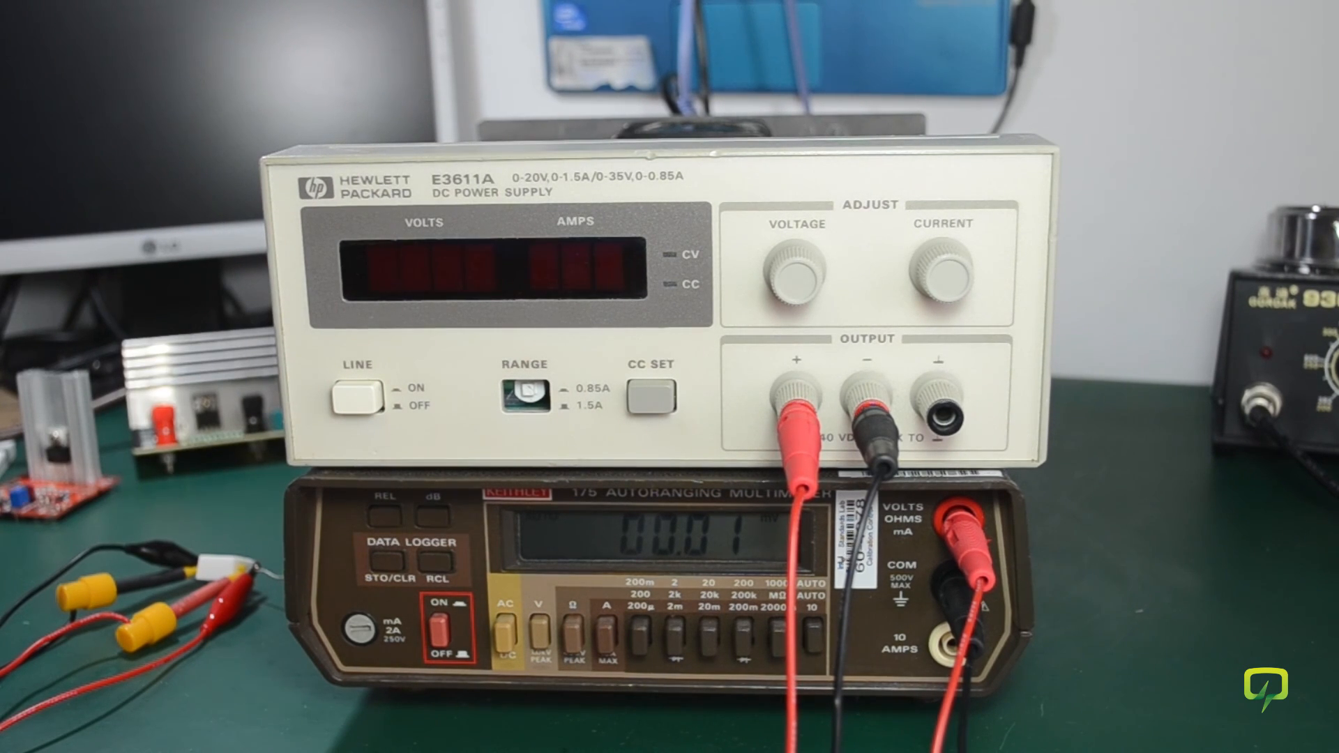